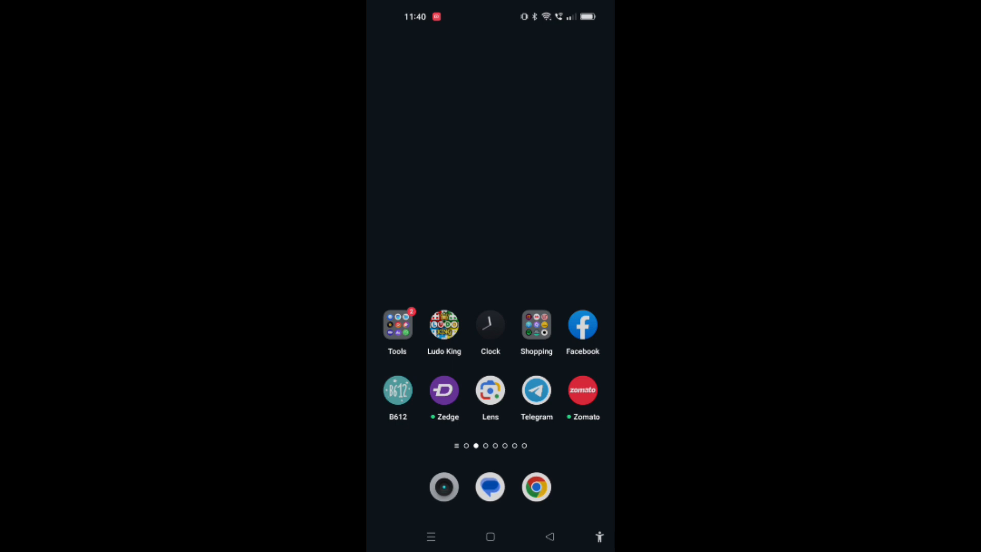
Step: Launch Facebook from the home screen so the news feed appears
click(581, 325)
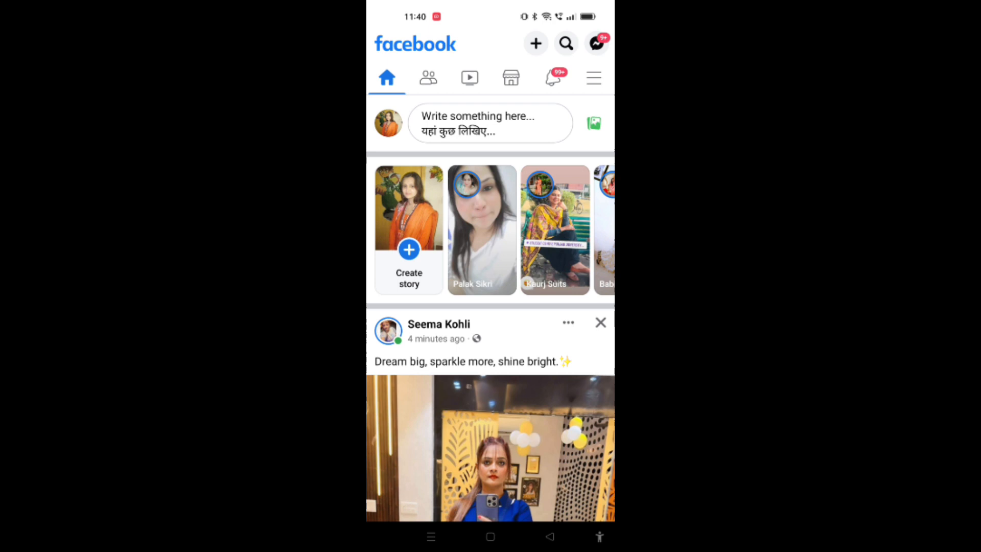
Step: Reach Settings & privacy from Facebook's main menu
click(592, 76)
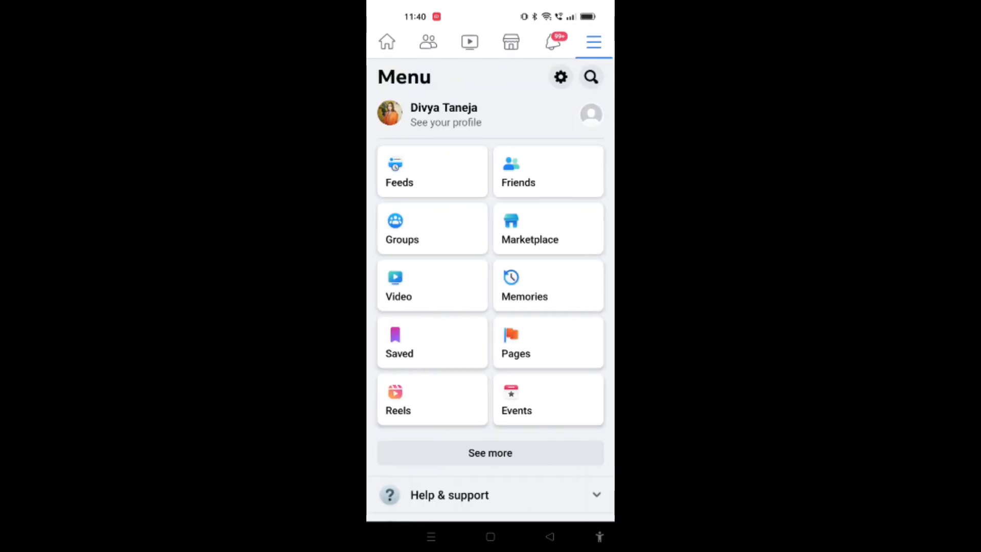
scroll(down, 3)
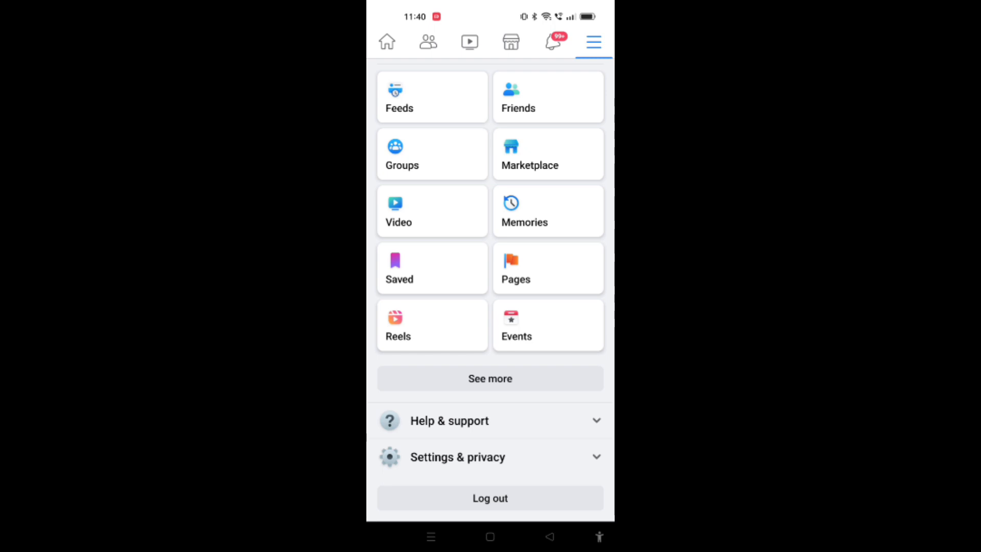
click(458, 457)
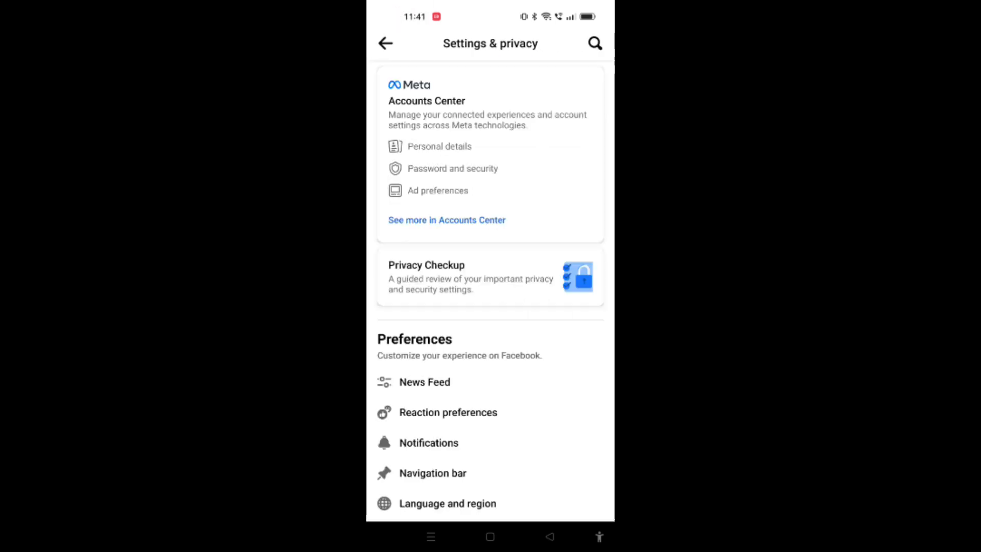
Step: Go to Apps and websites under Your information, showing no connected apps
scroll(down, 3)
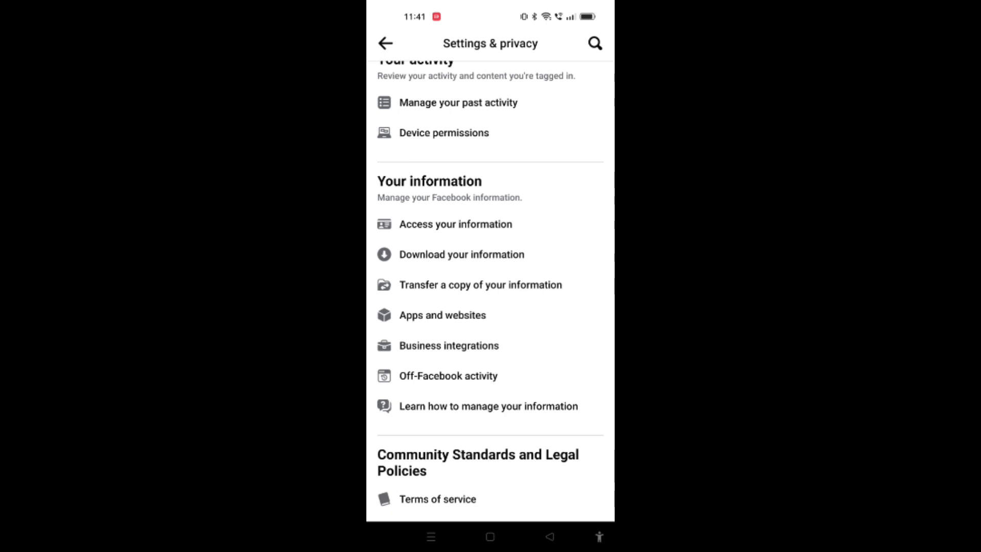
click(441, 315)
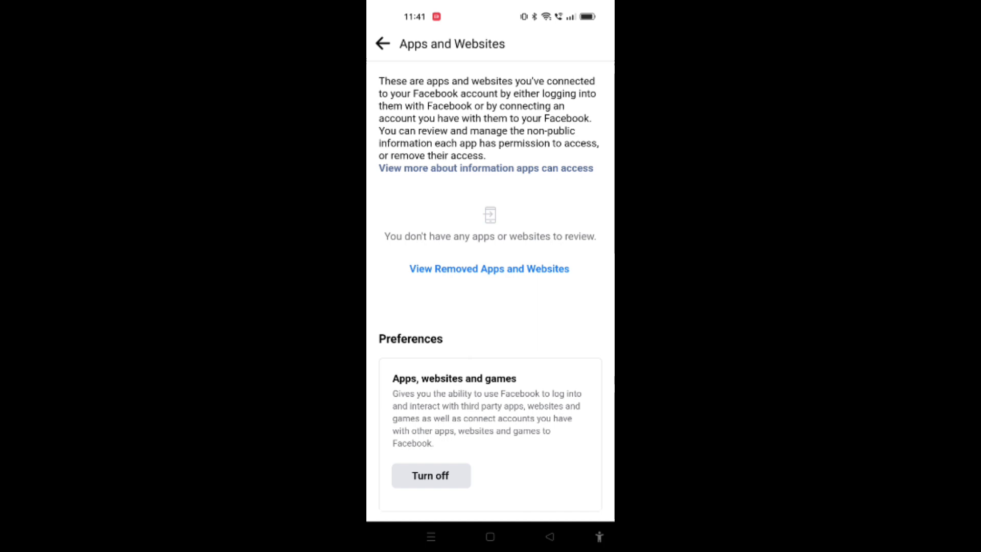